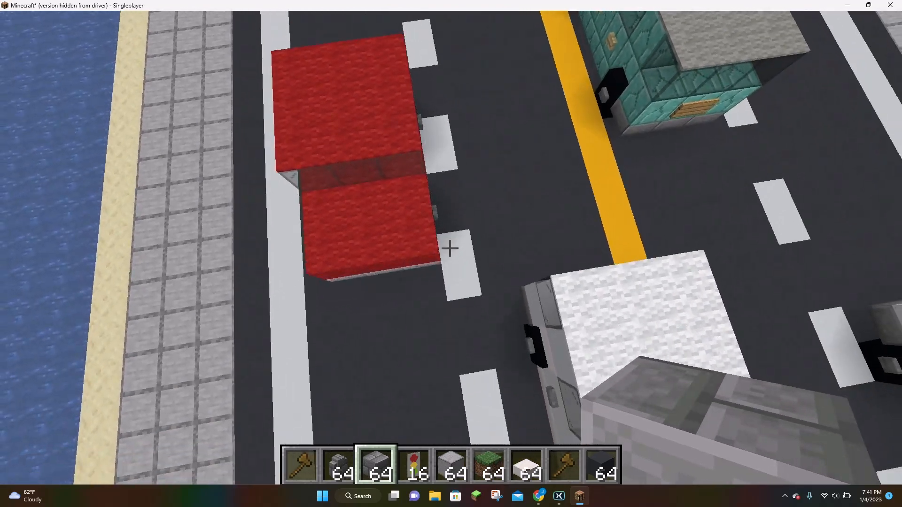
mouse_move(450, 248)
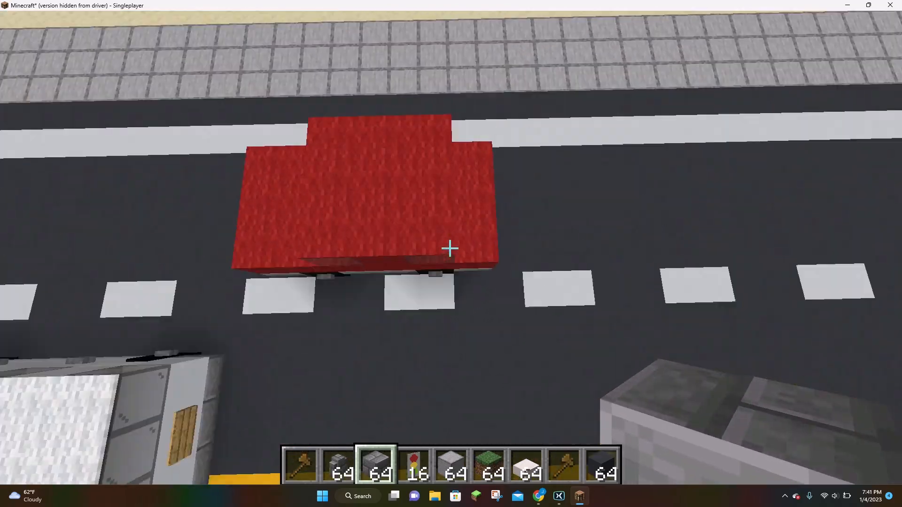
mouse_move(451, 249)
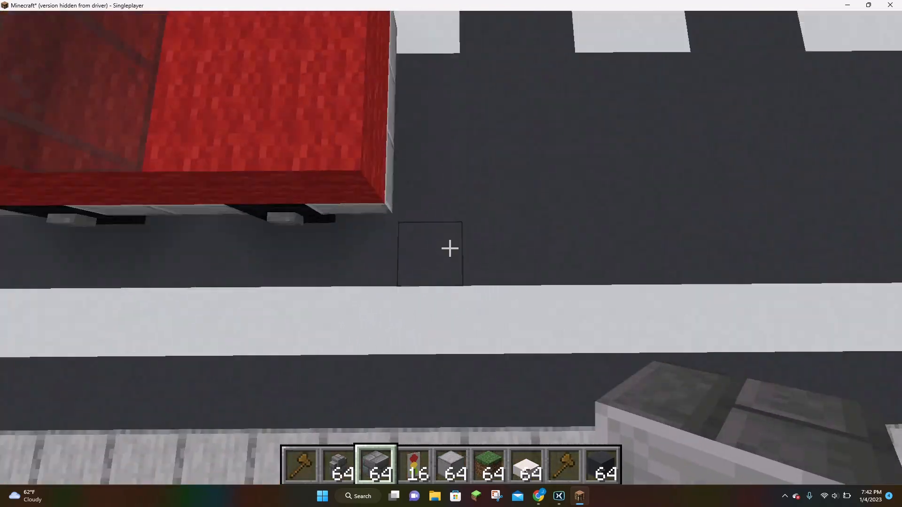
mouse_move(451, 248)
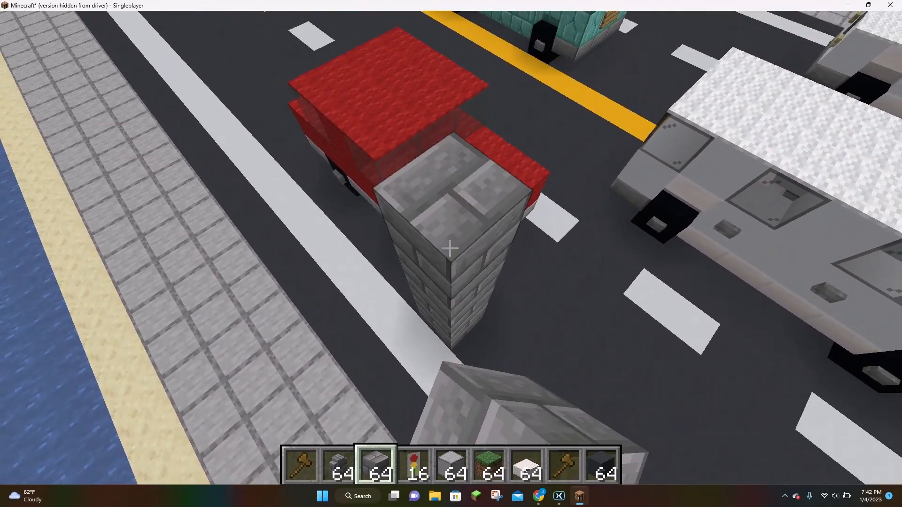
Set WorldEdit position 1 at the corner beside the red block car
left_click(451, 249)
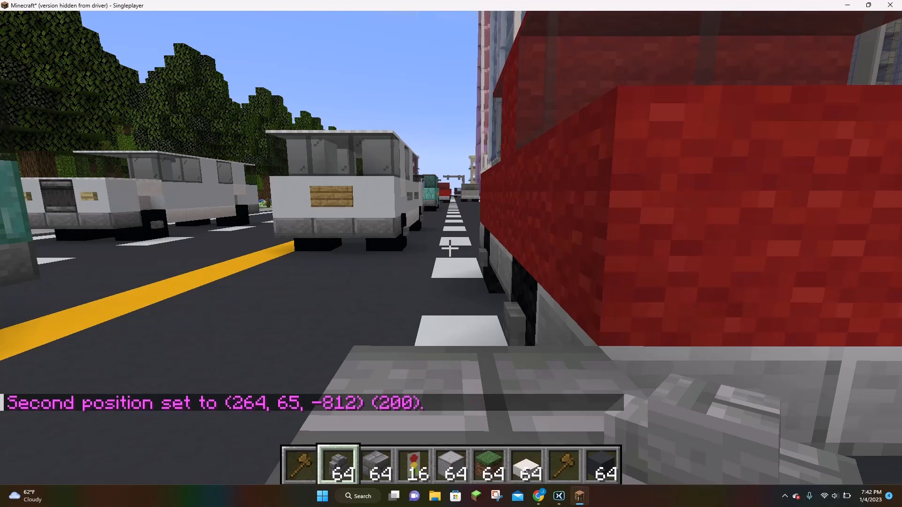
mouse_move(450, 253)
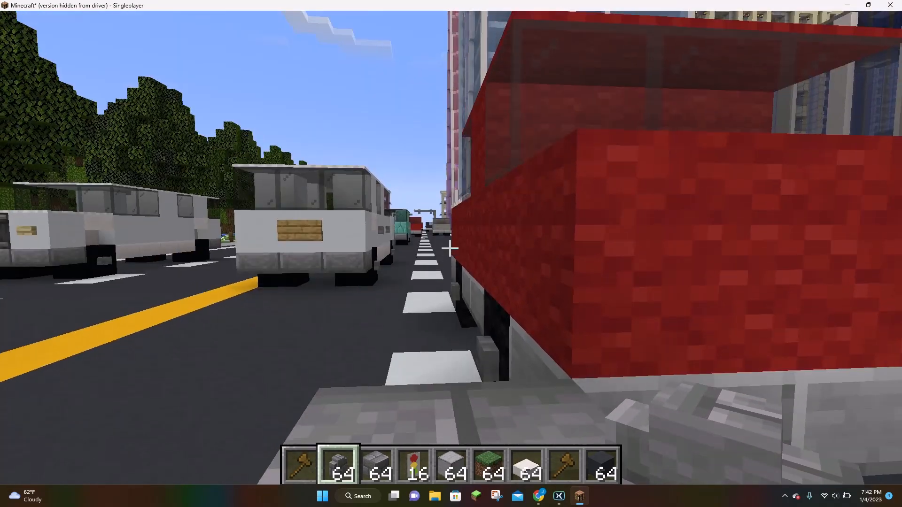
mouse_move(450, 248)
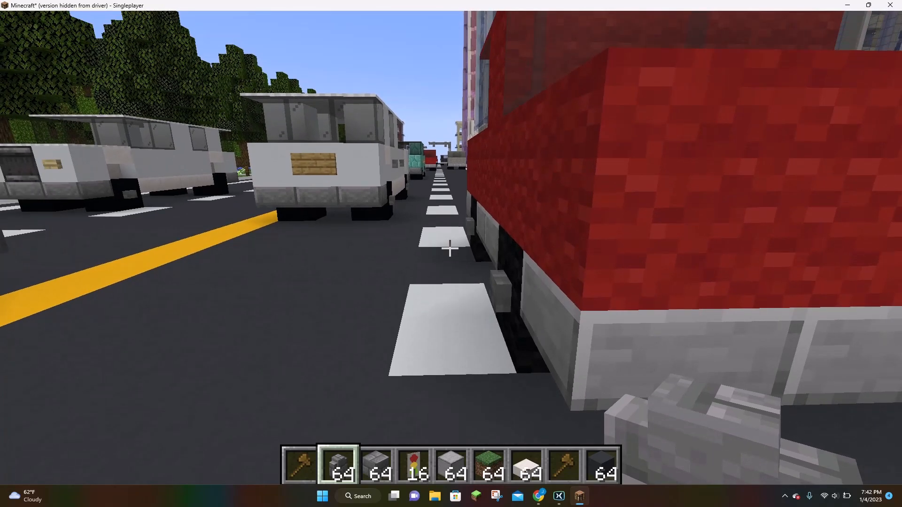
Run a WorldEdit command on the marked car region, affecting 200 blocks
type("//br")
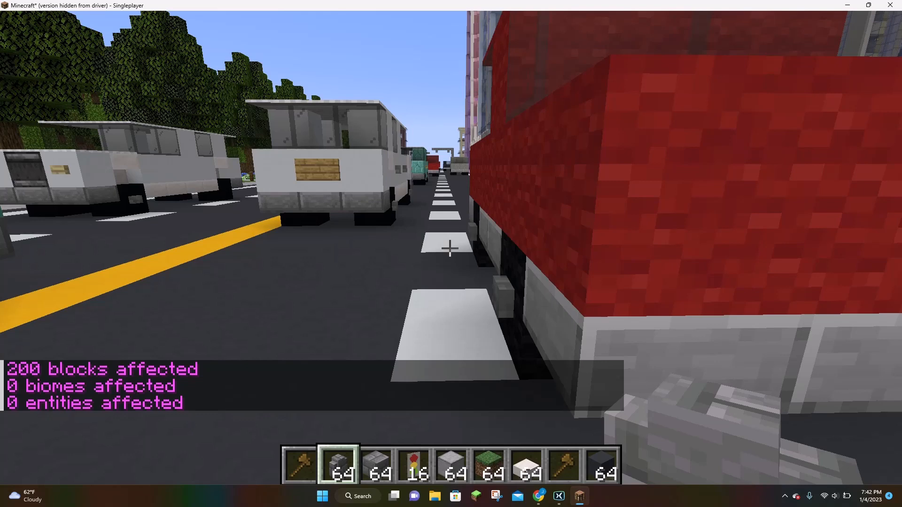
mouse_move(451, 248)
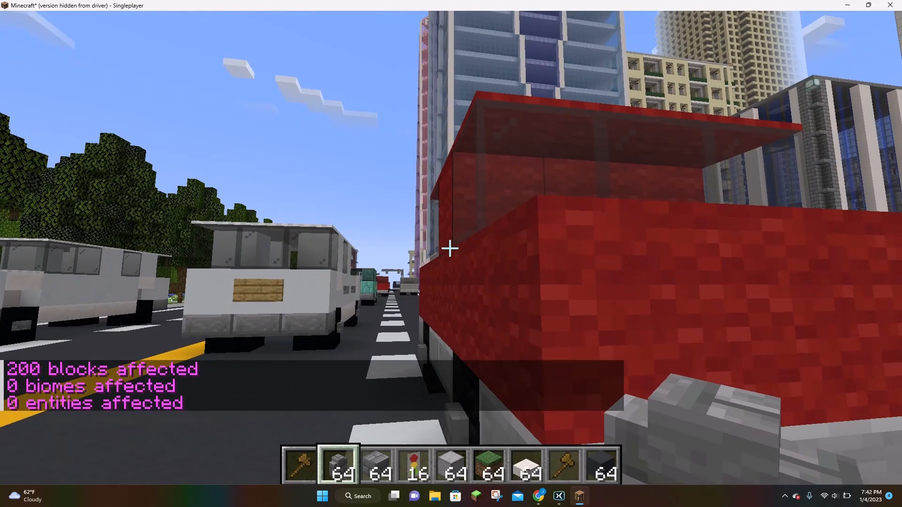
mouse_move(451, 249)
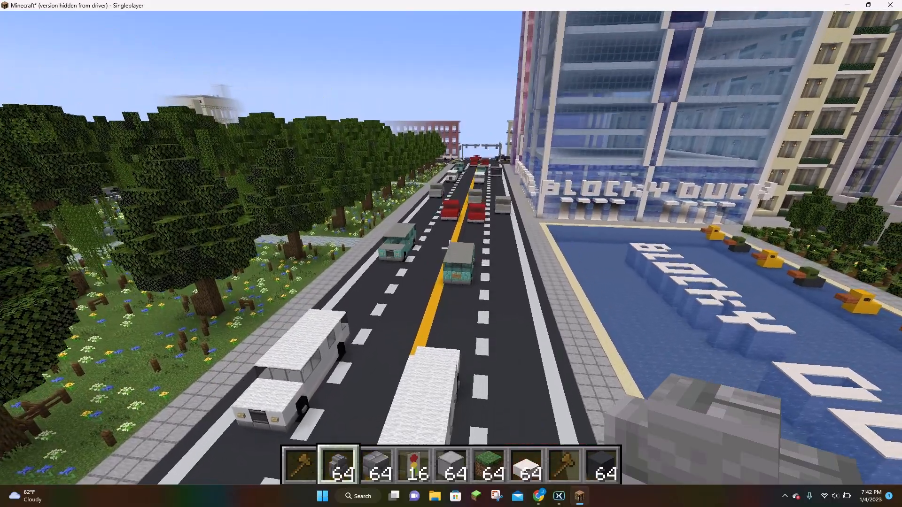
mouse_move(451, 254)
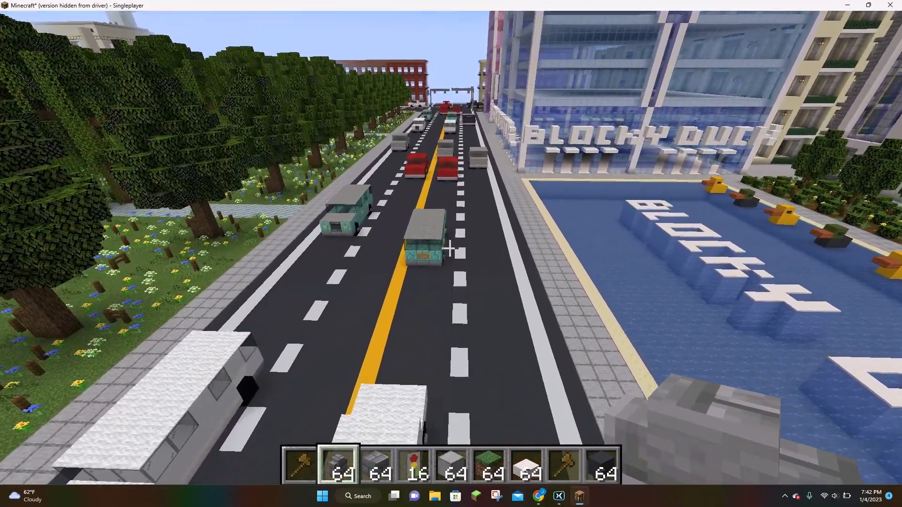
mouse_move(451, 248)
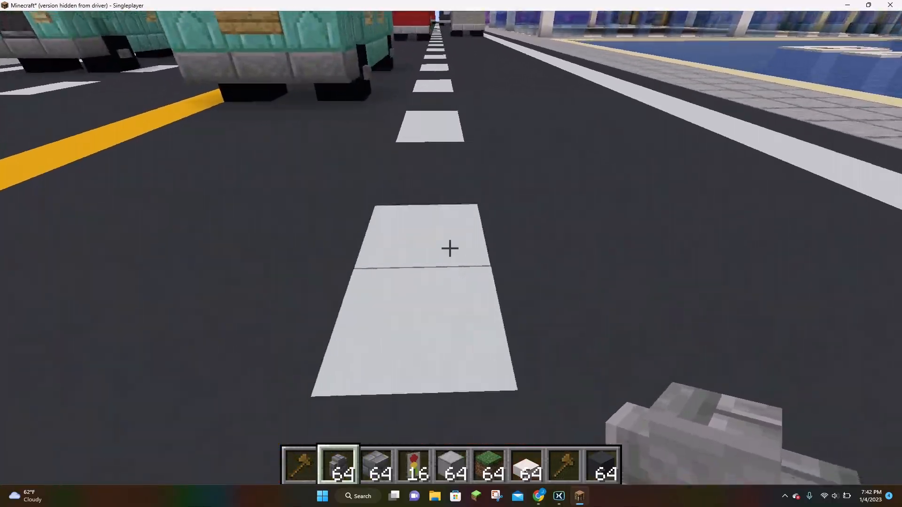
mouse_move(451, 249)
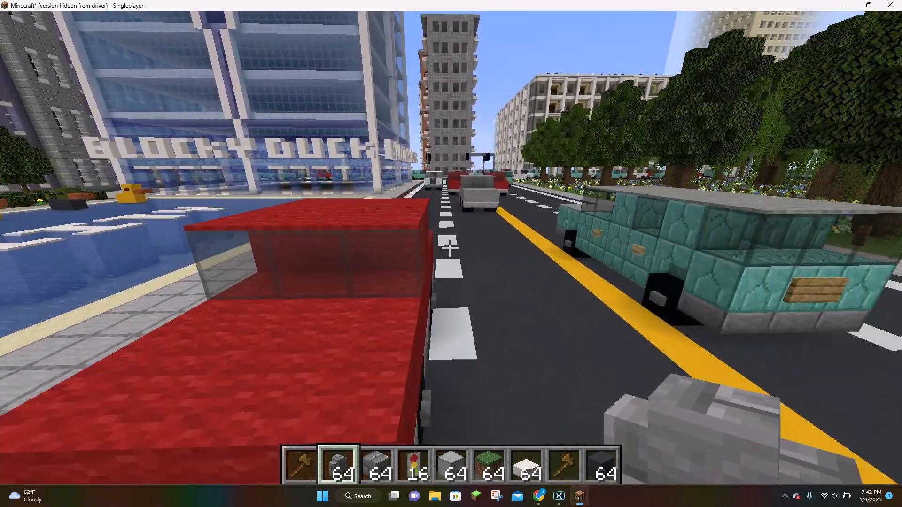
mouse_move(451, 248)
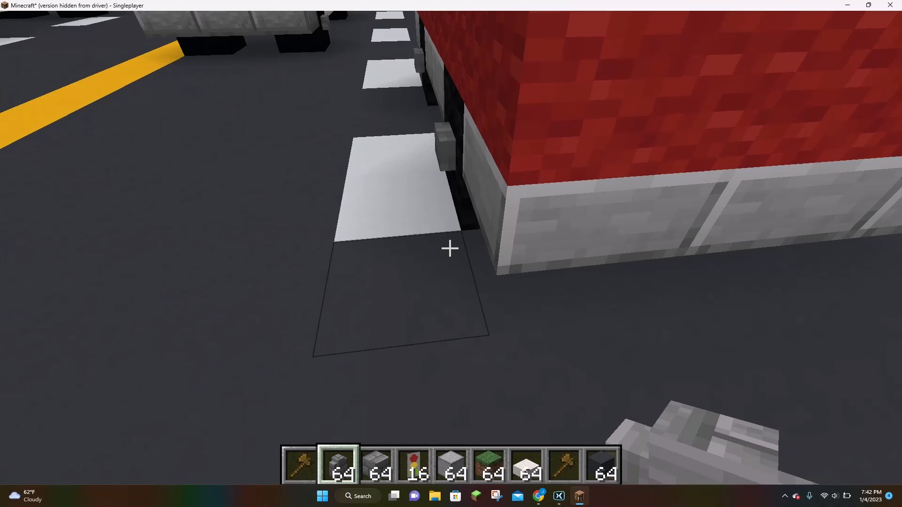
mouse_move(451, 254)
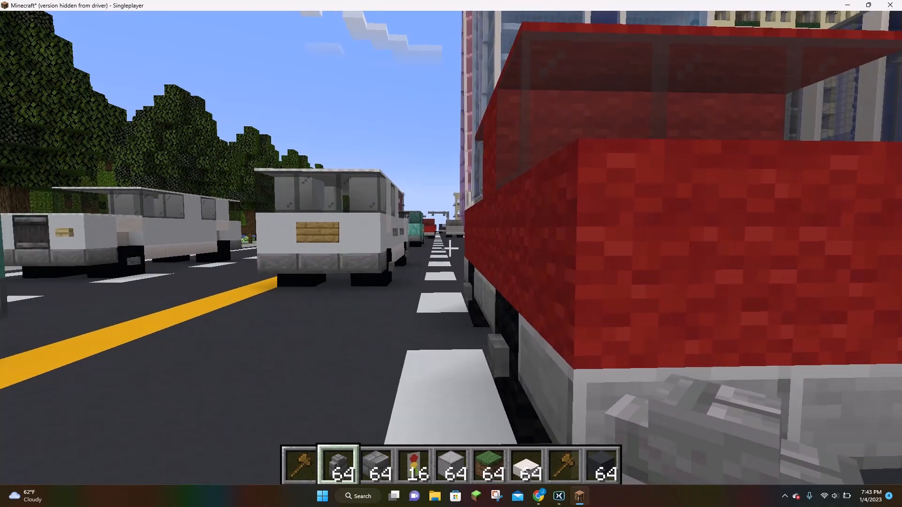
Check the player's coordinates on the F3 debug screen, then hide it
key("F3")
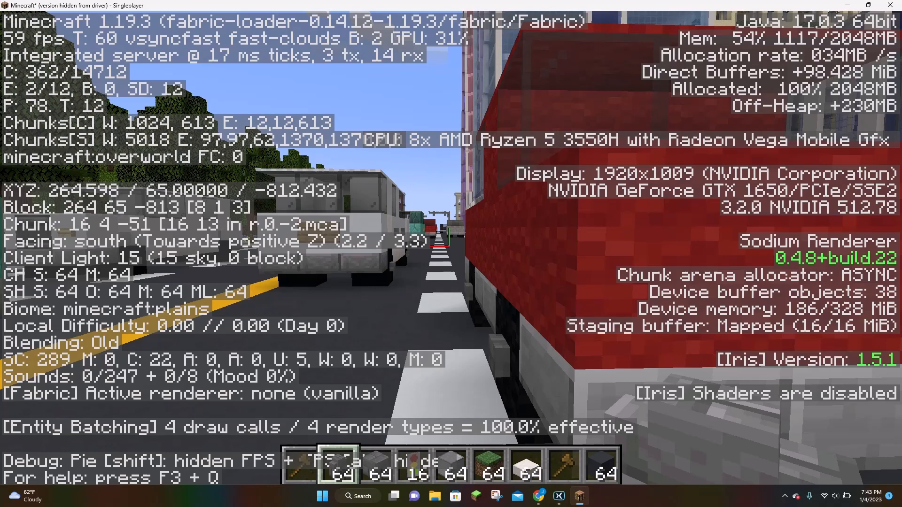
key("F3")
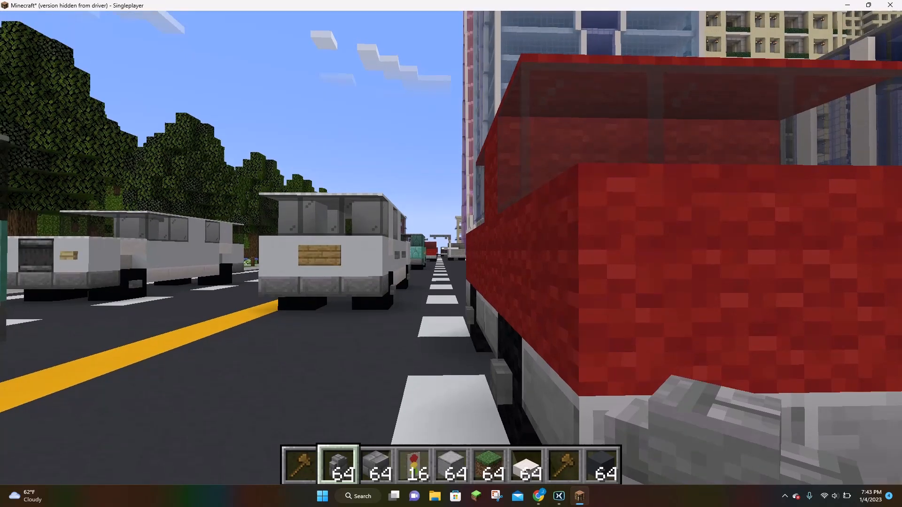
mouse_move(450, 248)
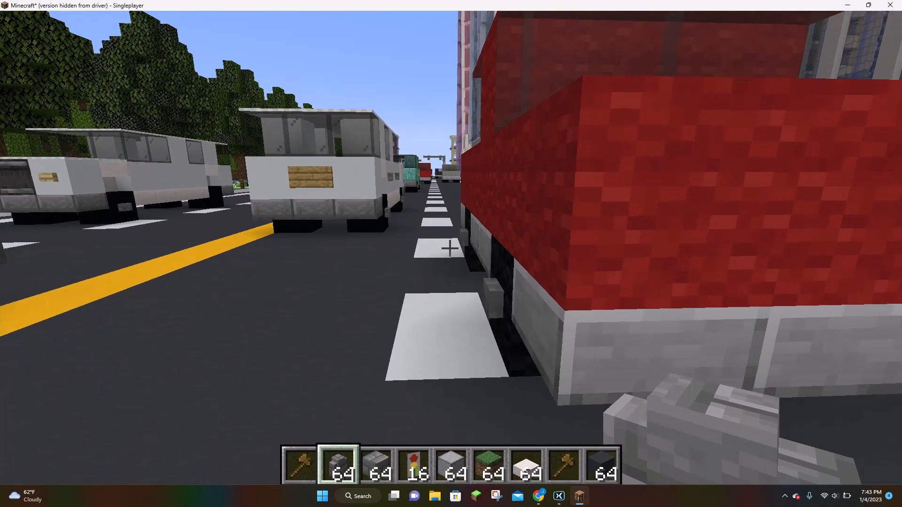
mouse_move(451, 249)
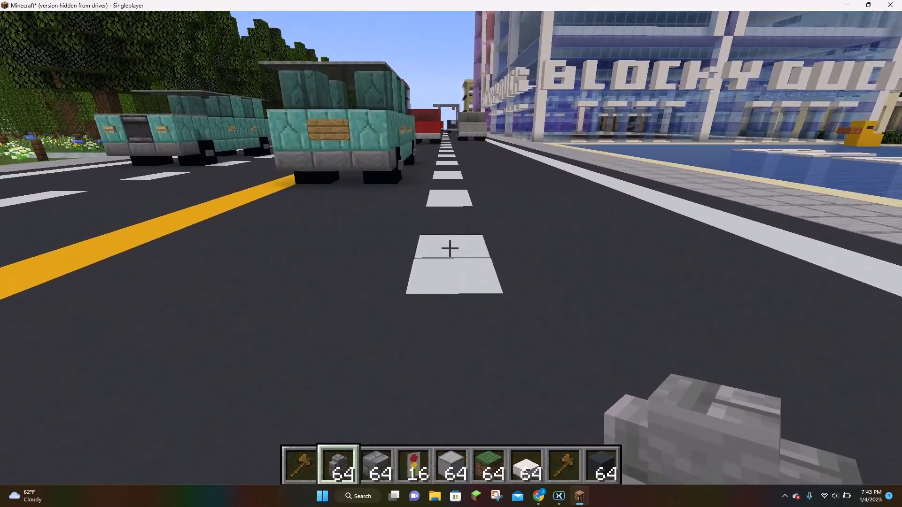
Paste the clipboard car into the empty lane beside the Blocky Duck pond
type("//br")
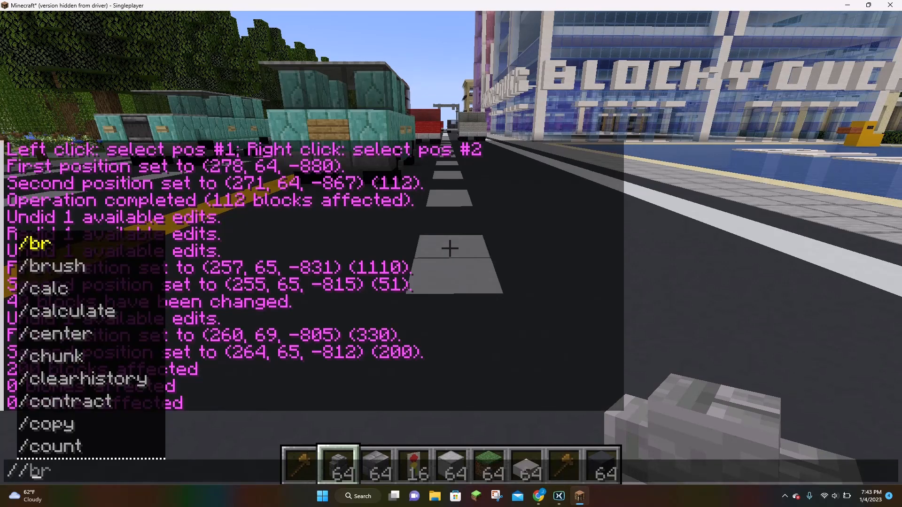
type("//paste")
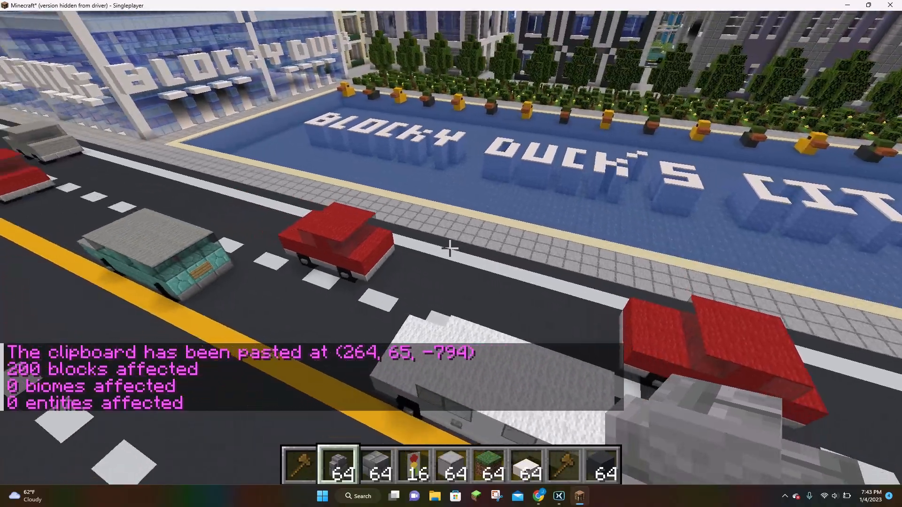
mouse_move(451, 248)
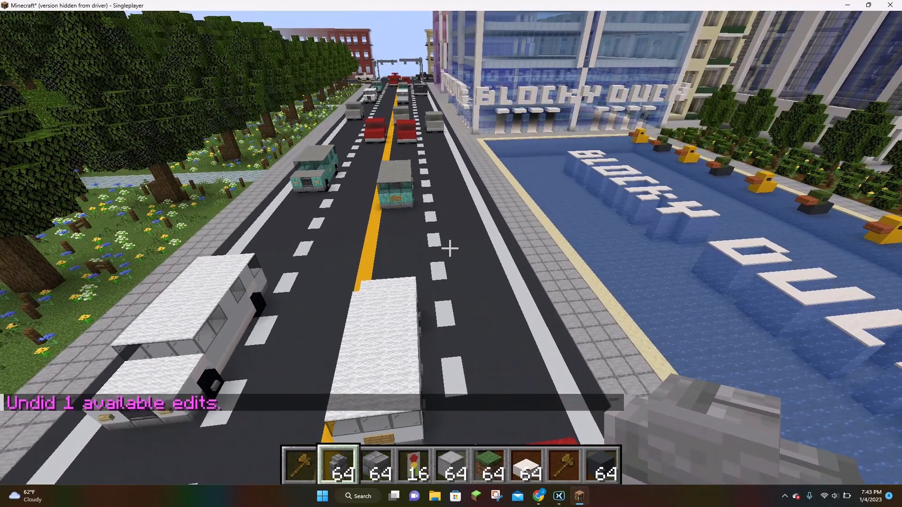
Rotate the clipboard car 180 degrees and place it in the park-side lane at (274, 65, -823)
type("/re")
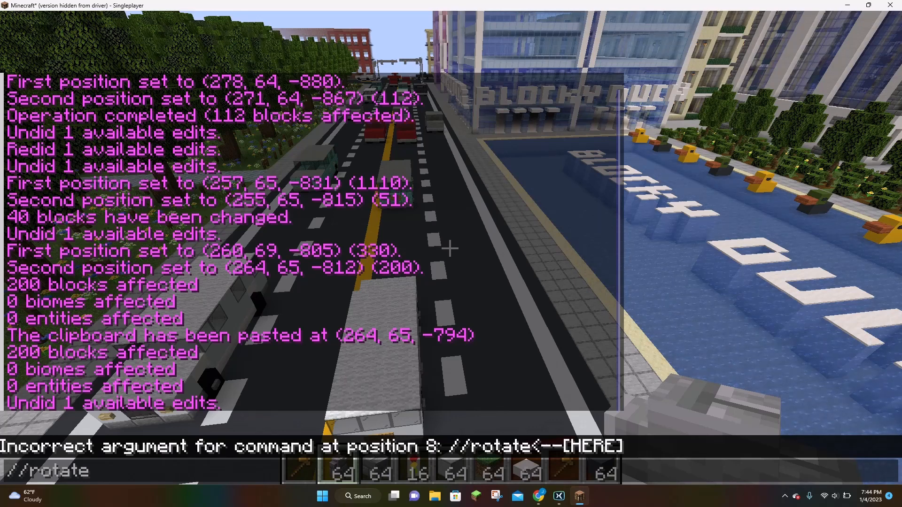
type("180")
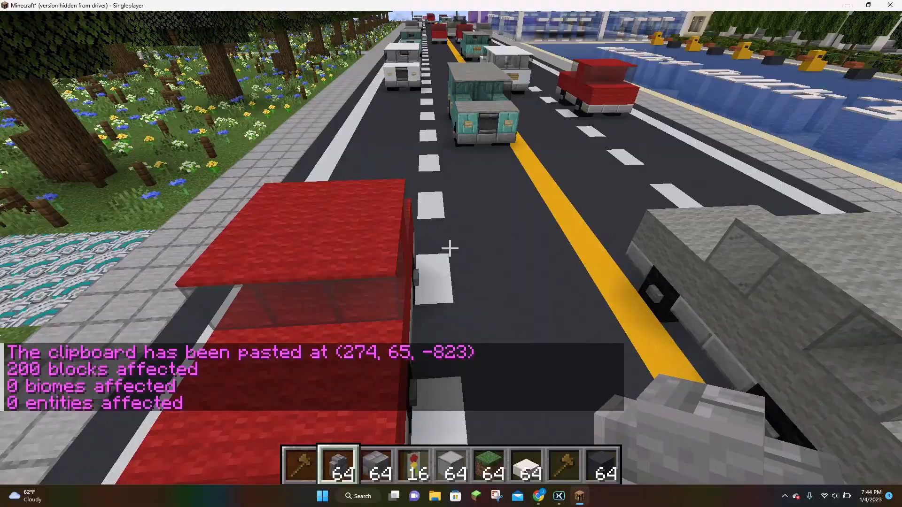
mouse_move(451, 248)
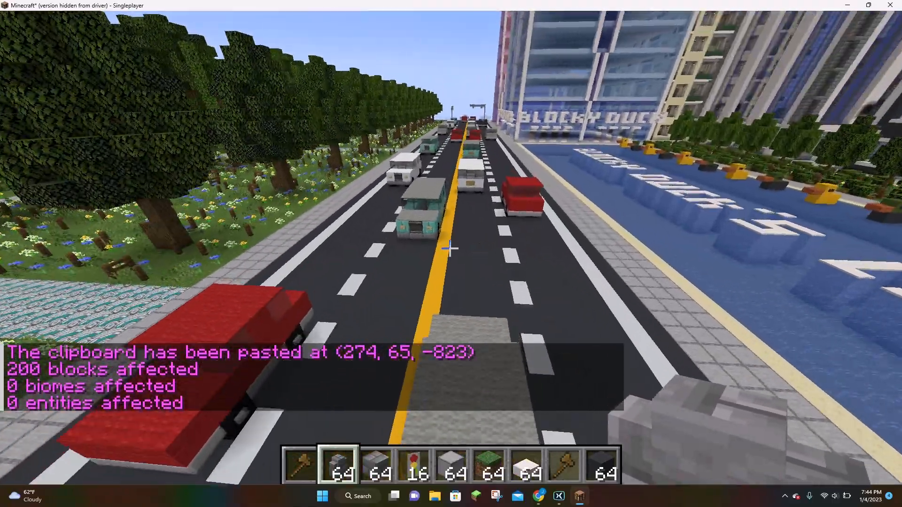
mouse_move(451, 249)
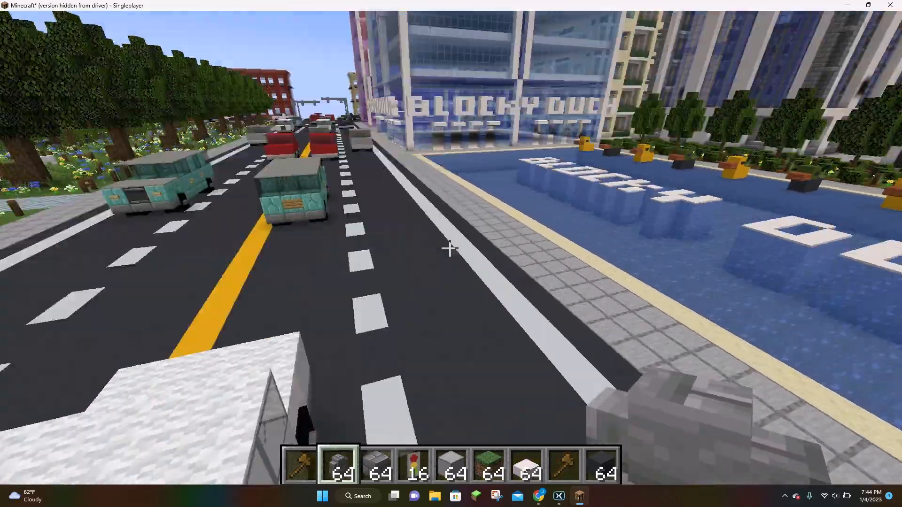
mouse_move(451, 249)
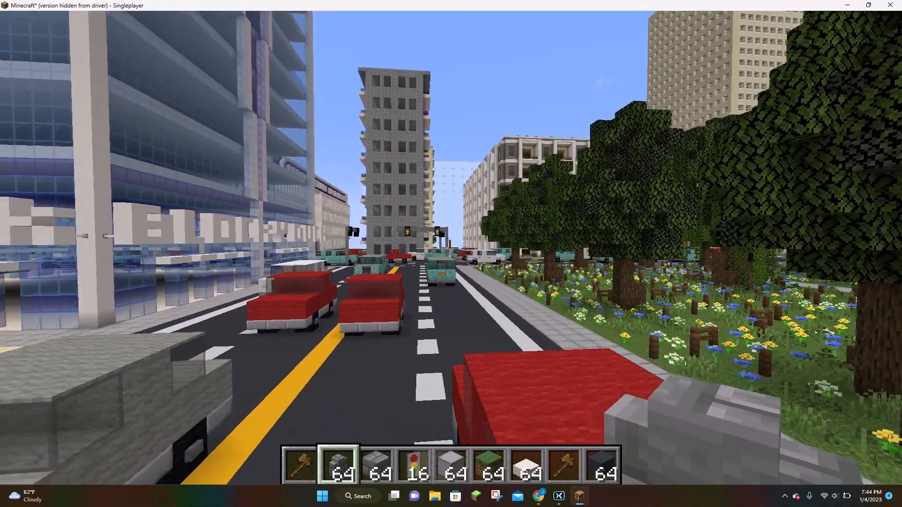
mouse_move(451, 254)
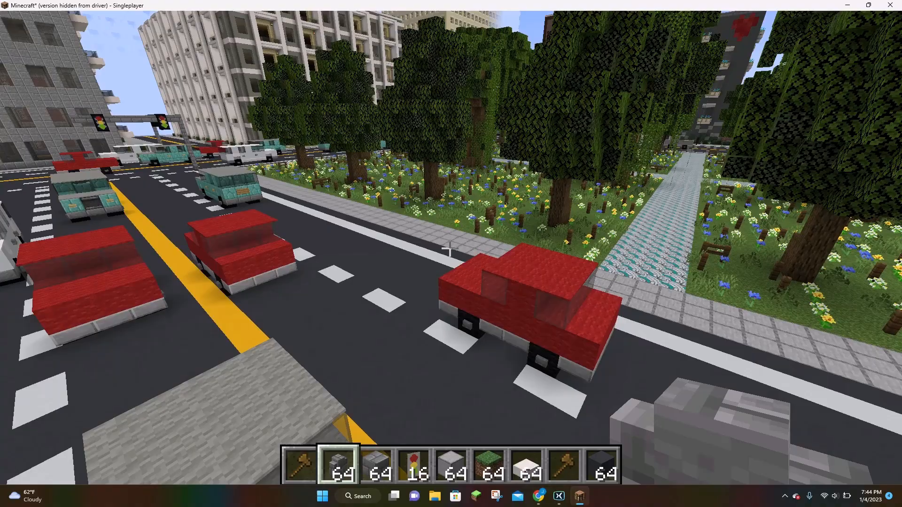
Rotate the clipboard and paste another car beside the teal bus at (298, 65, -889)
type("//br")
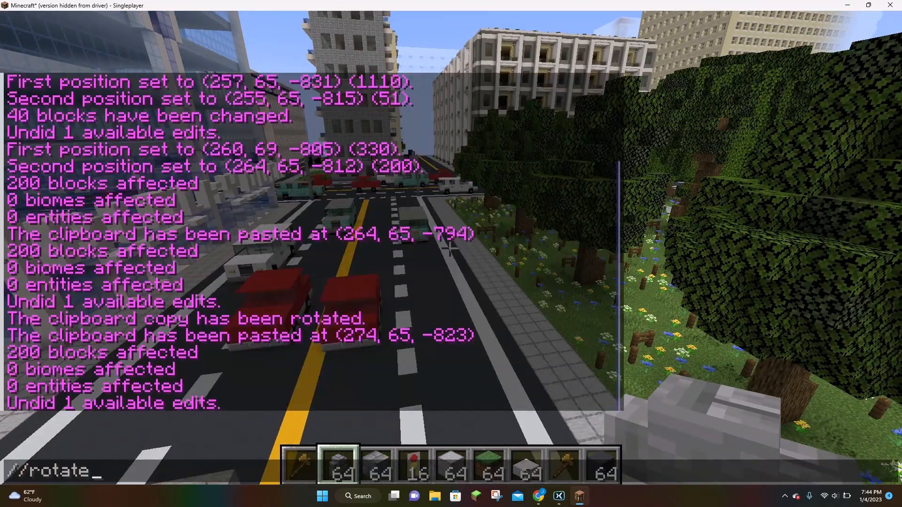
key("Return")
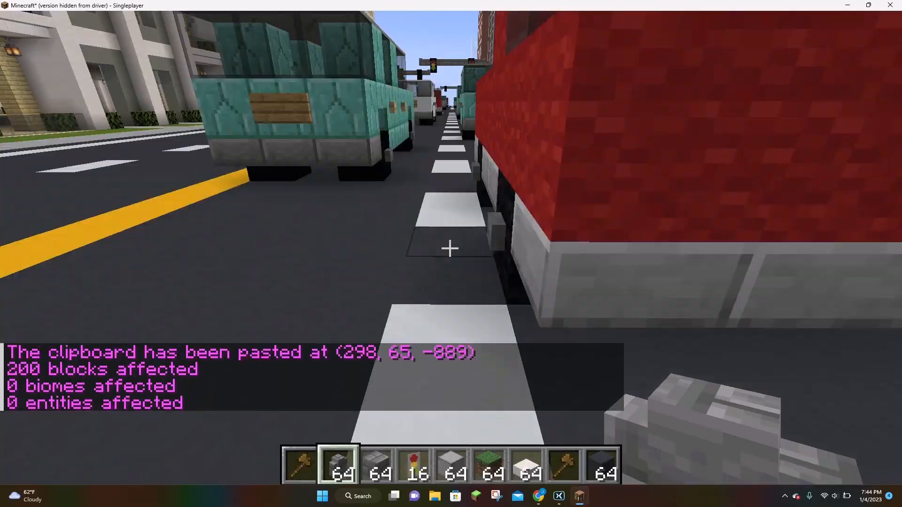
mouse_move(451, 248)
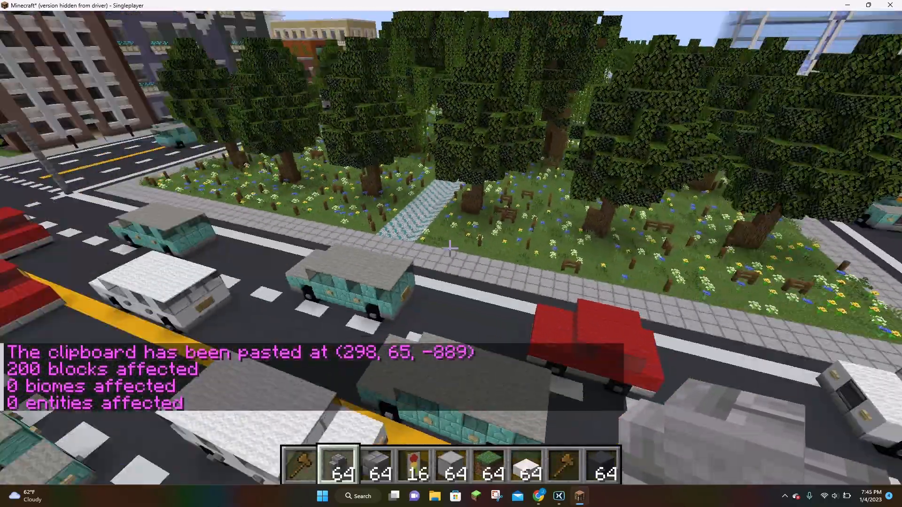
mouse_move(451, 248)
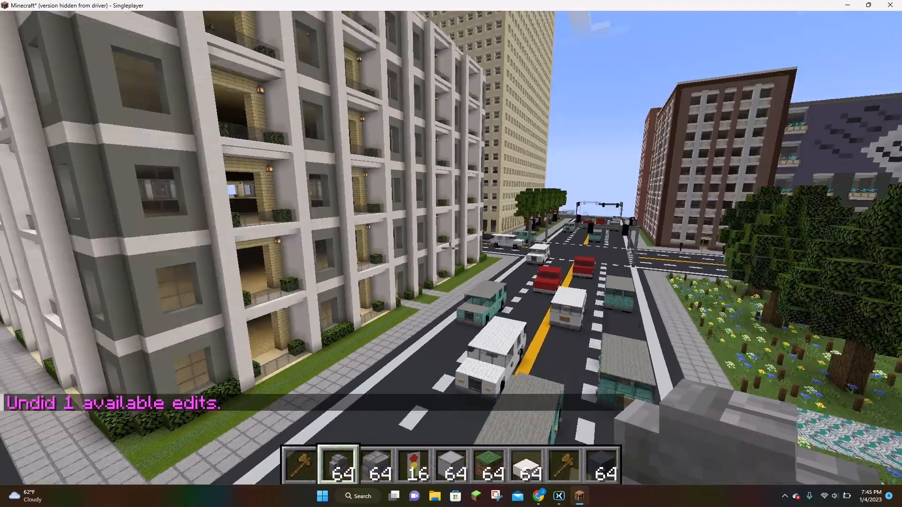
mouse_move(451, 254)
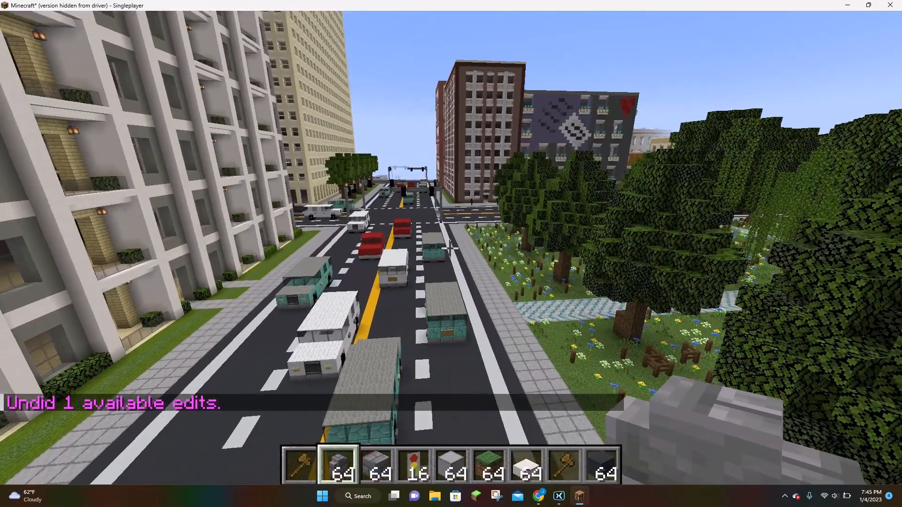
Rotate the clipboard again and paste the car on the side street at (290, 65, -938)
type("//rotatre")
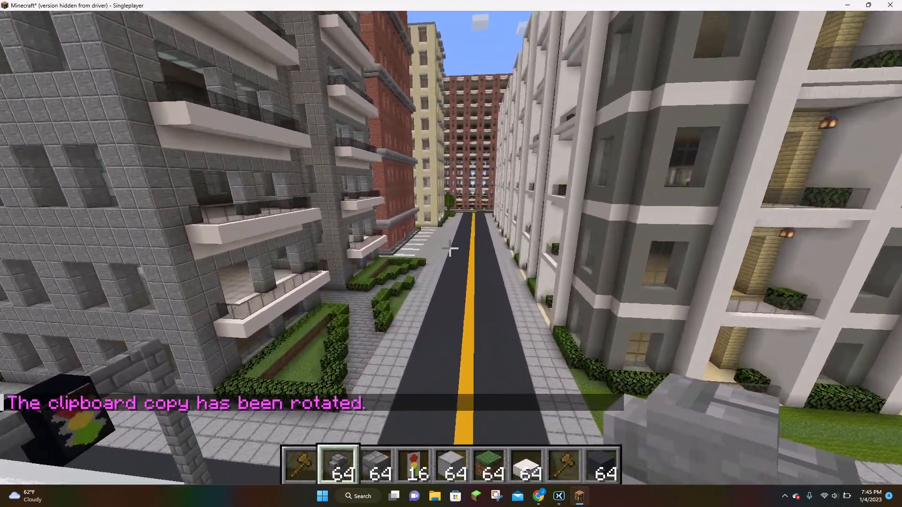
mouse_move(451, 247)
type("//paste")
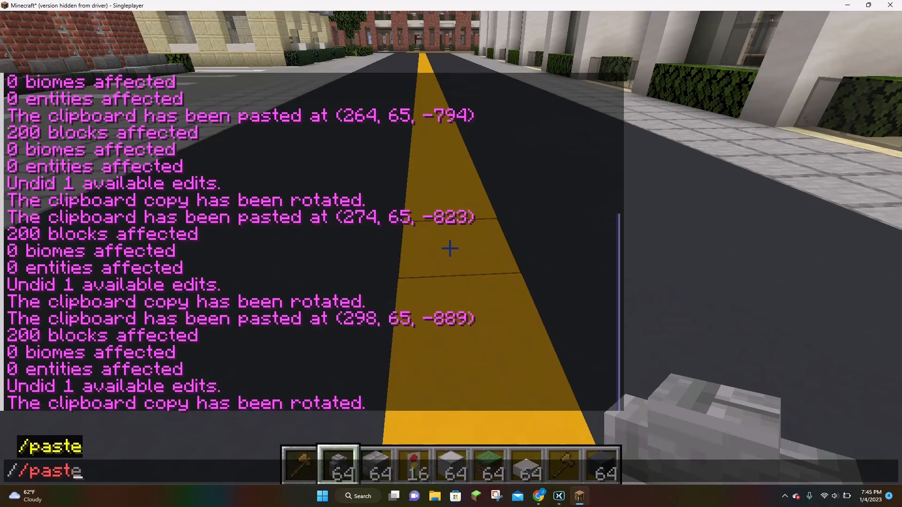
key("Return")
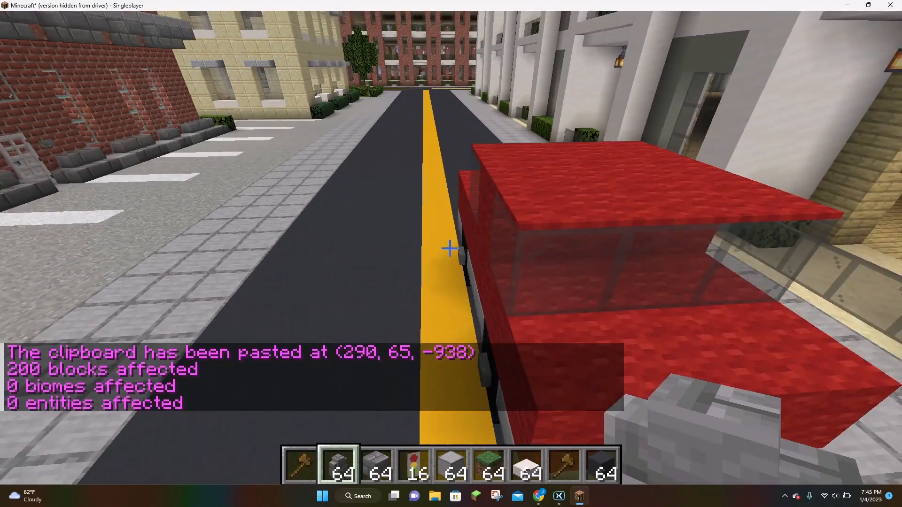
mouse_move(451, 248)
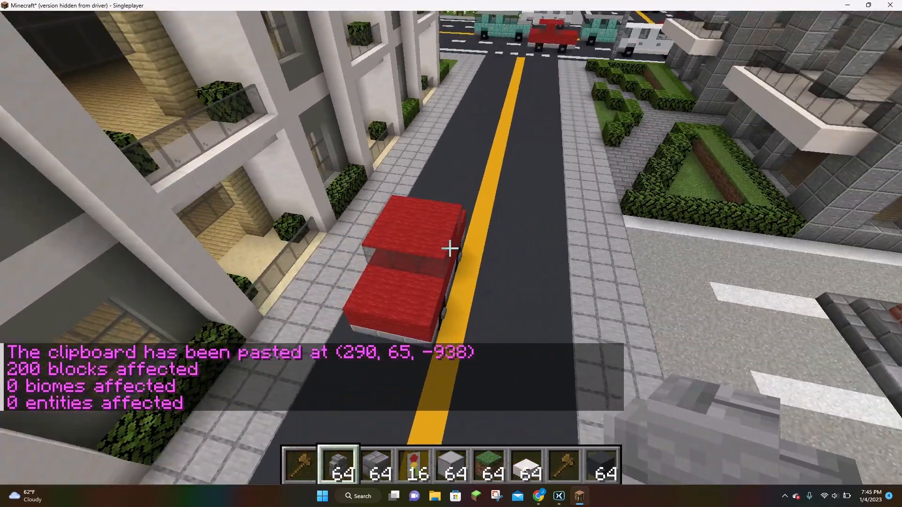
mouse_move(451, 250)
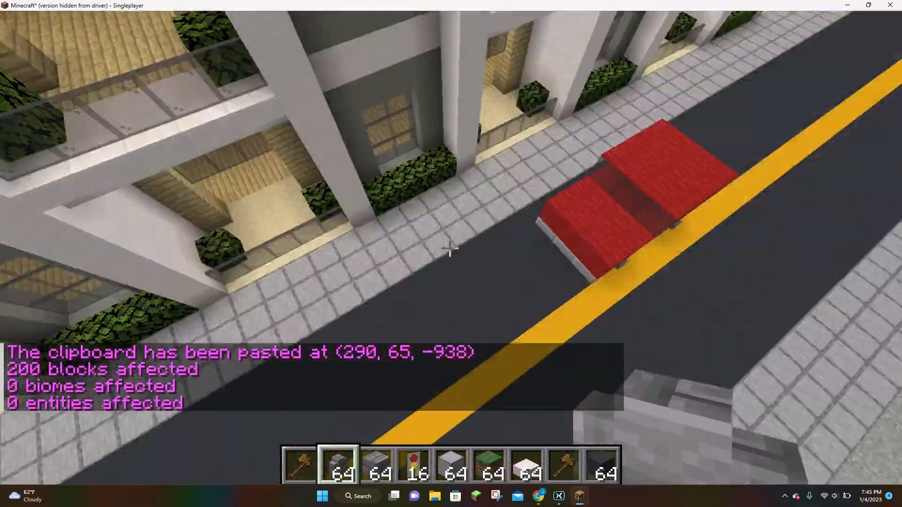
mouse_move(451, 251)
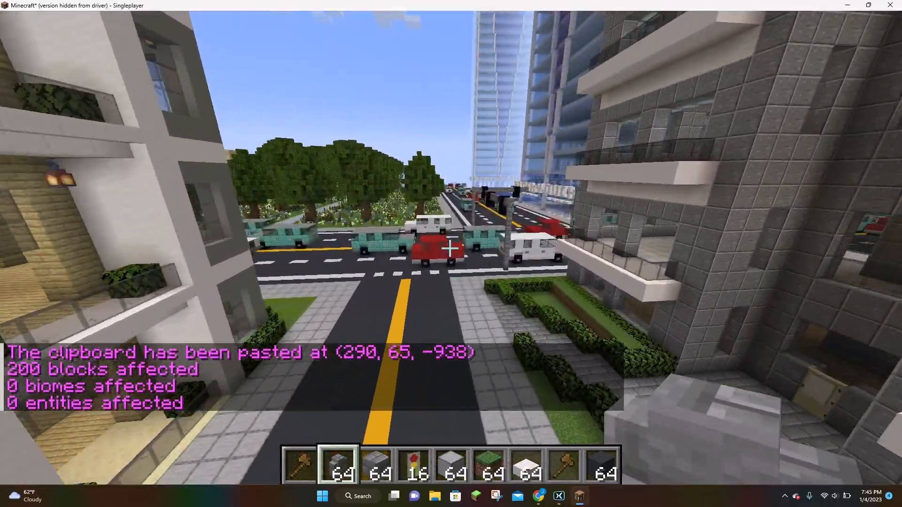
mouse_move(451, 253)
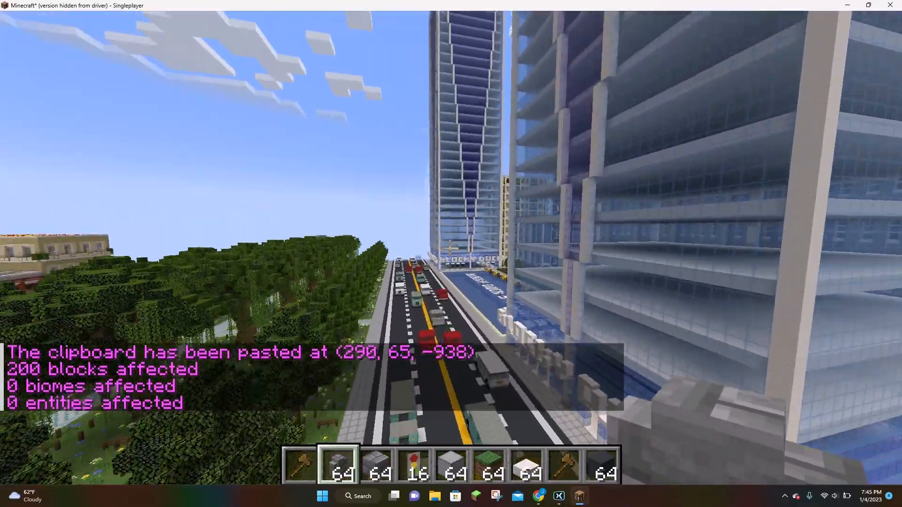
mouse_move(449, 249)
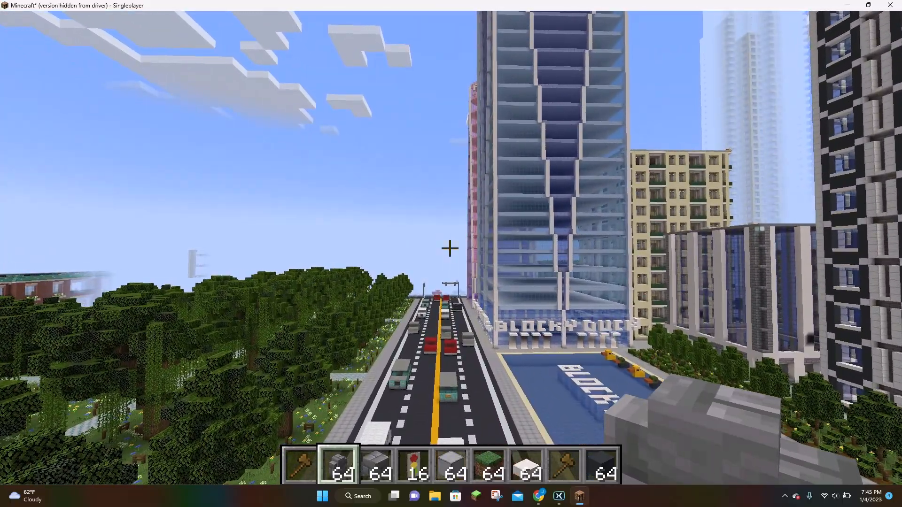
key("F5")
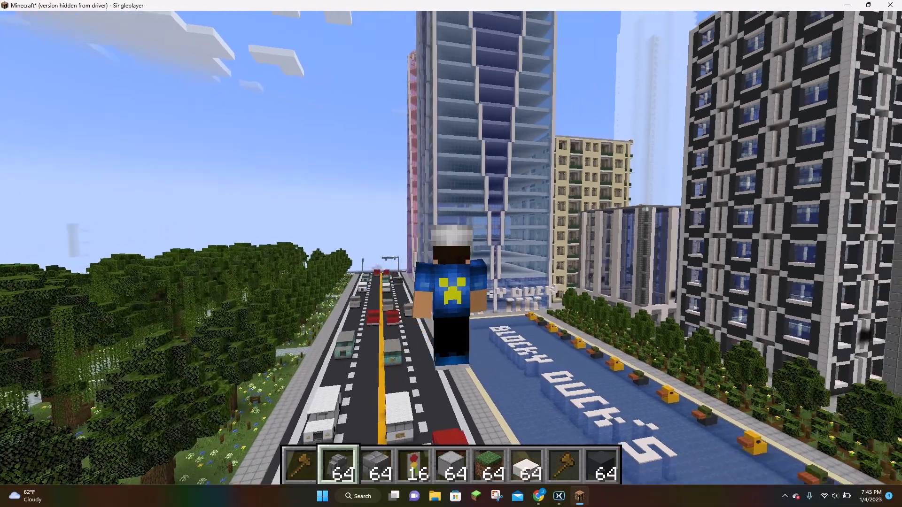
mouse_move(451, 242)
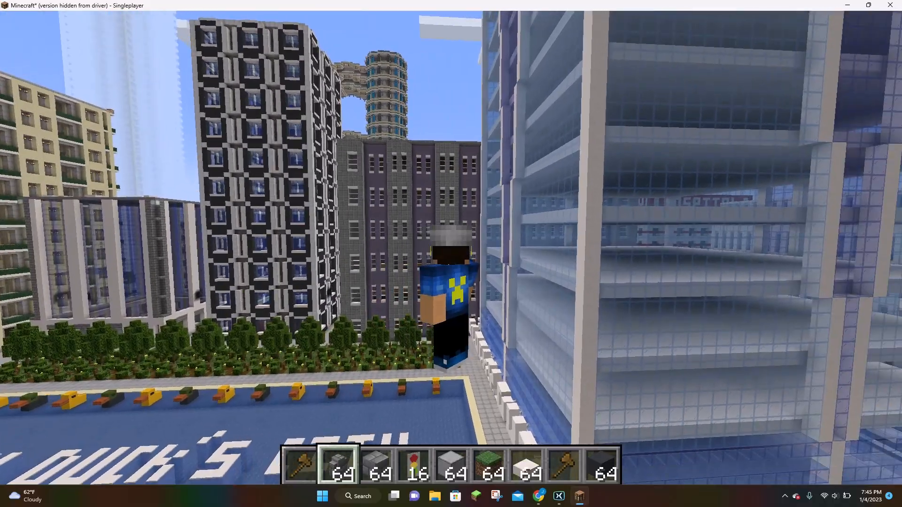
mouse_move(451, 253)
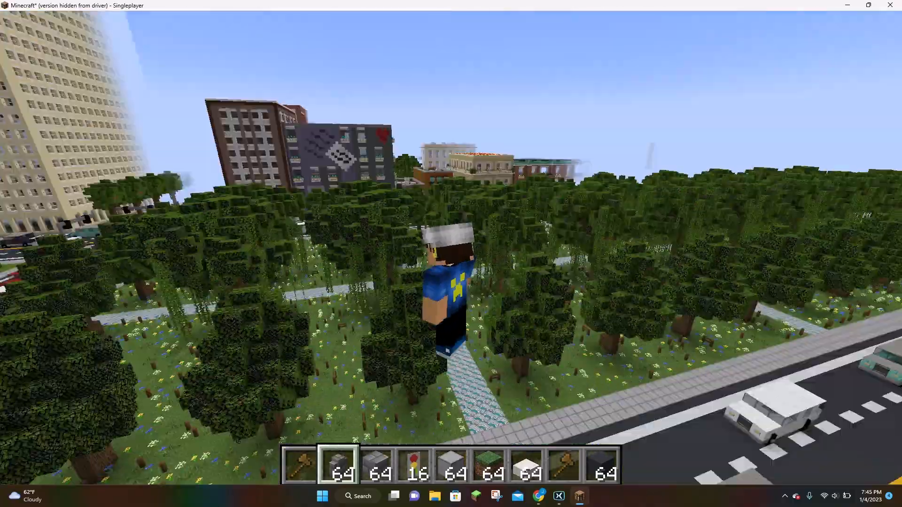
mouse_move(451, 242)
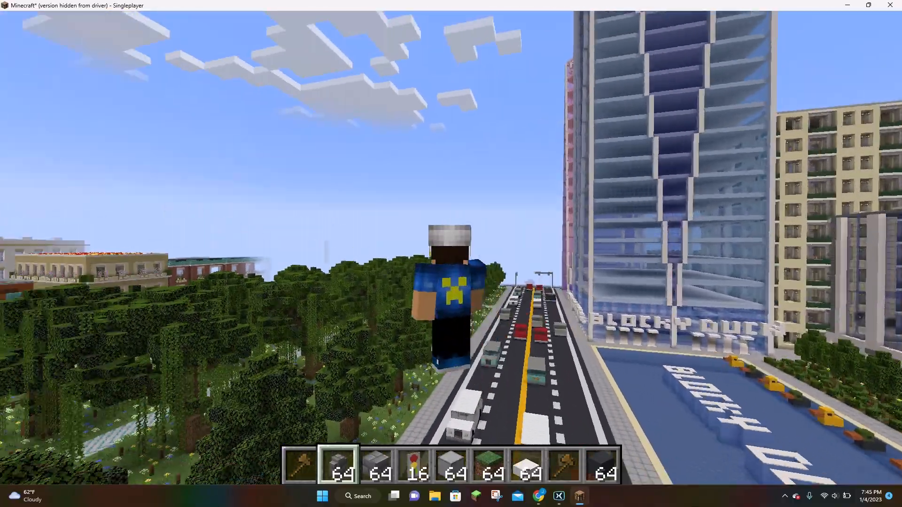